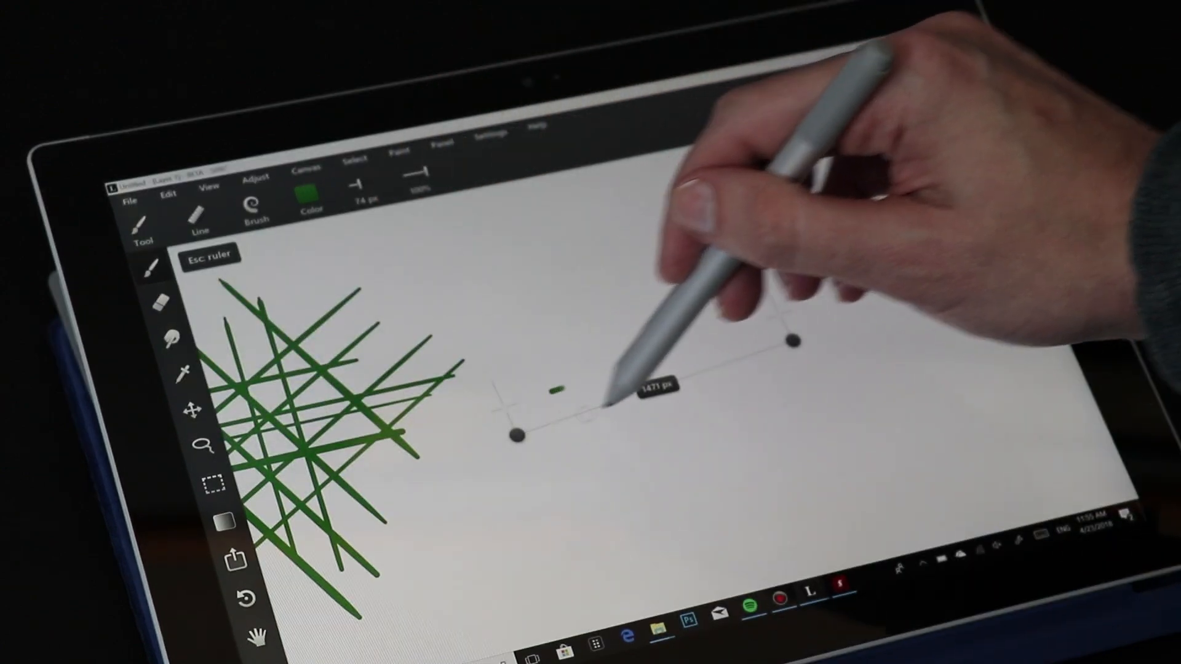
Draw a straight green line along the ruler beside the crossing green strokes
left_click_drag(558, 392, 693, 346)
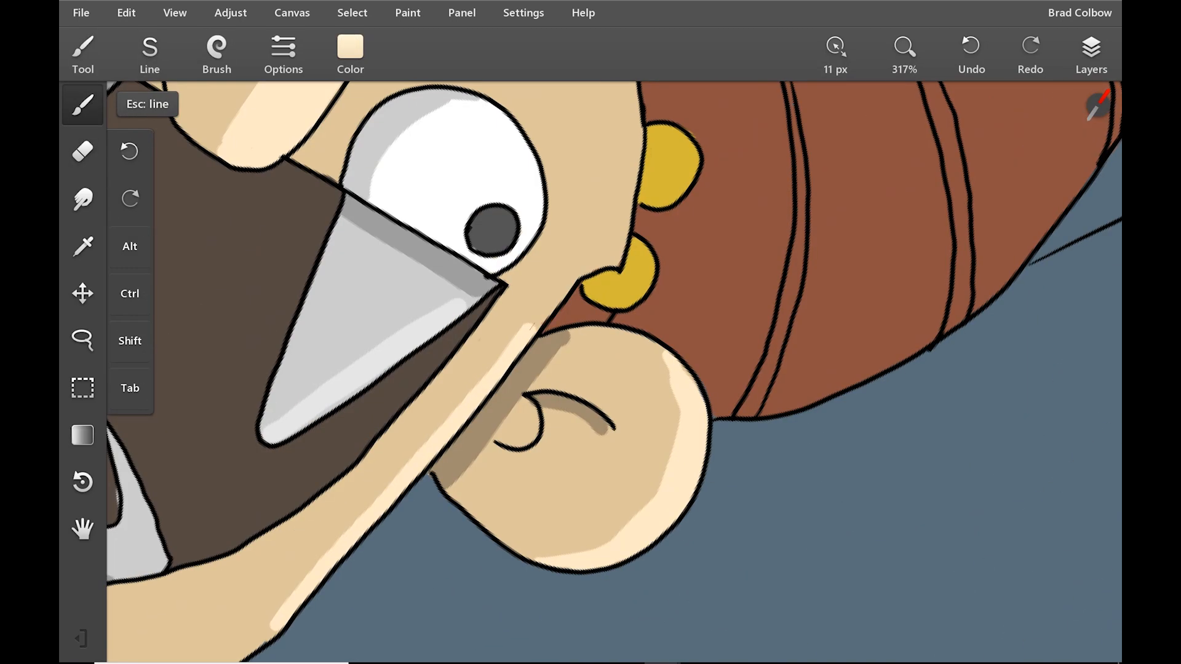
Sample the horn's brown with the eyedropper to shade the horn darker
left_click(349, 47)
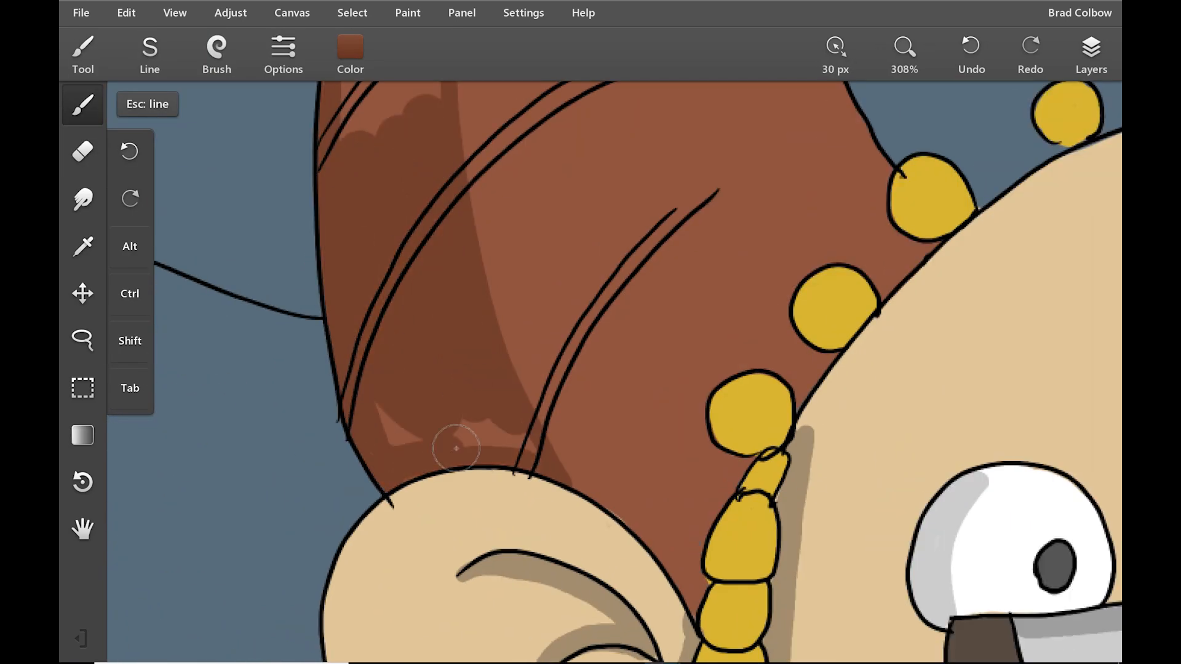
left_click(903, 46)
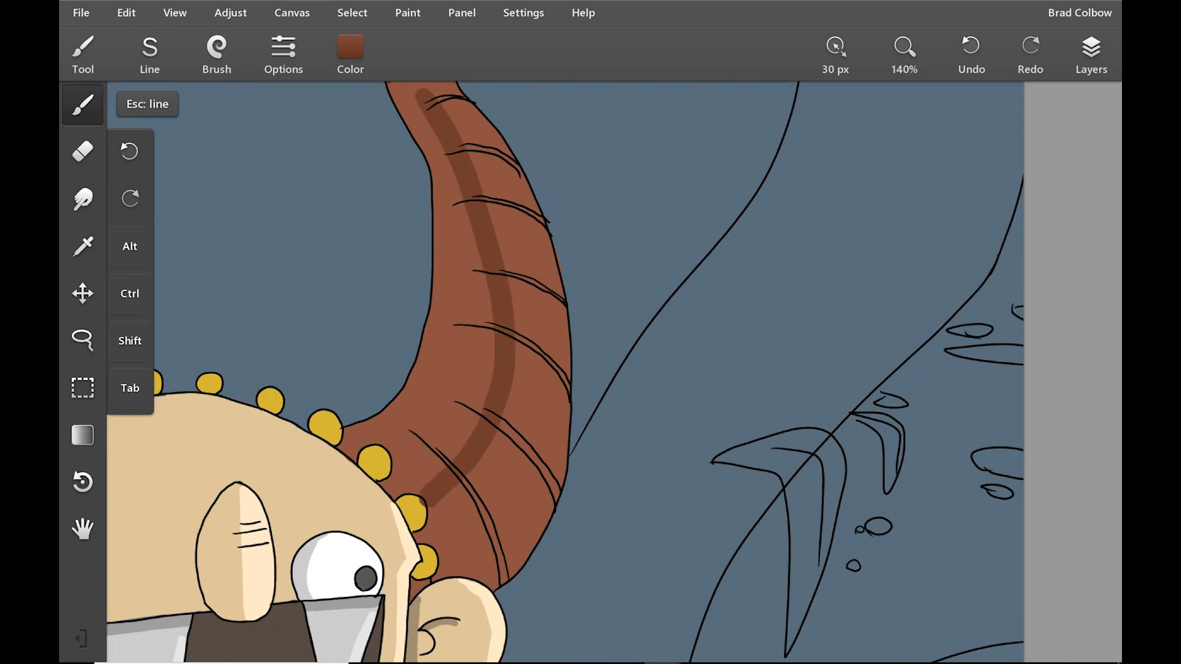